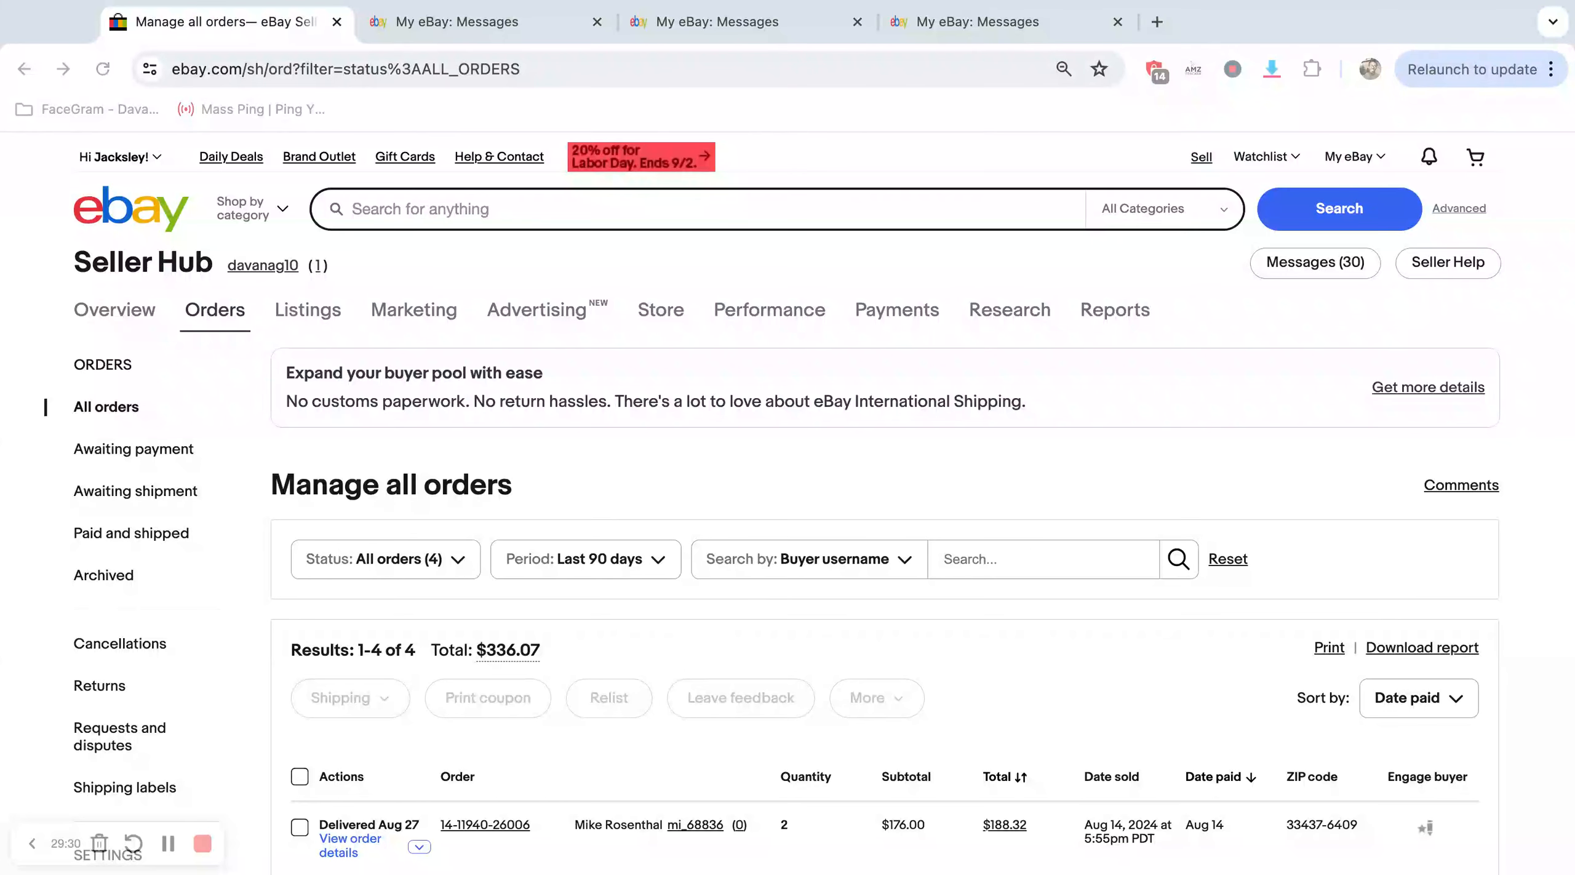
Bring up the July eBay payout message showing $22.39 sent to the bank account.
click(472, 21)
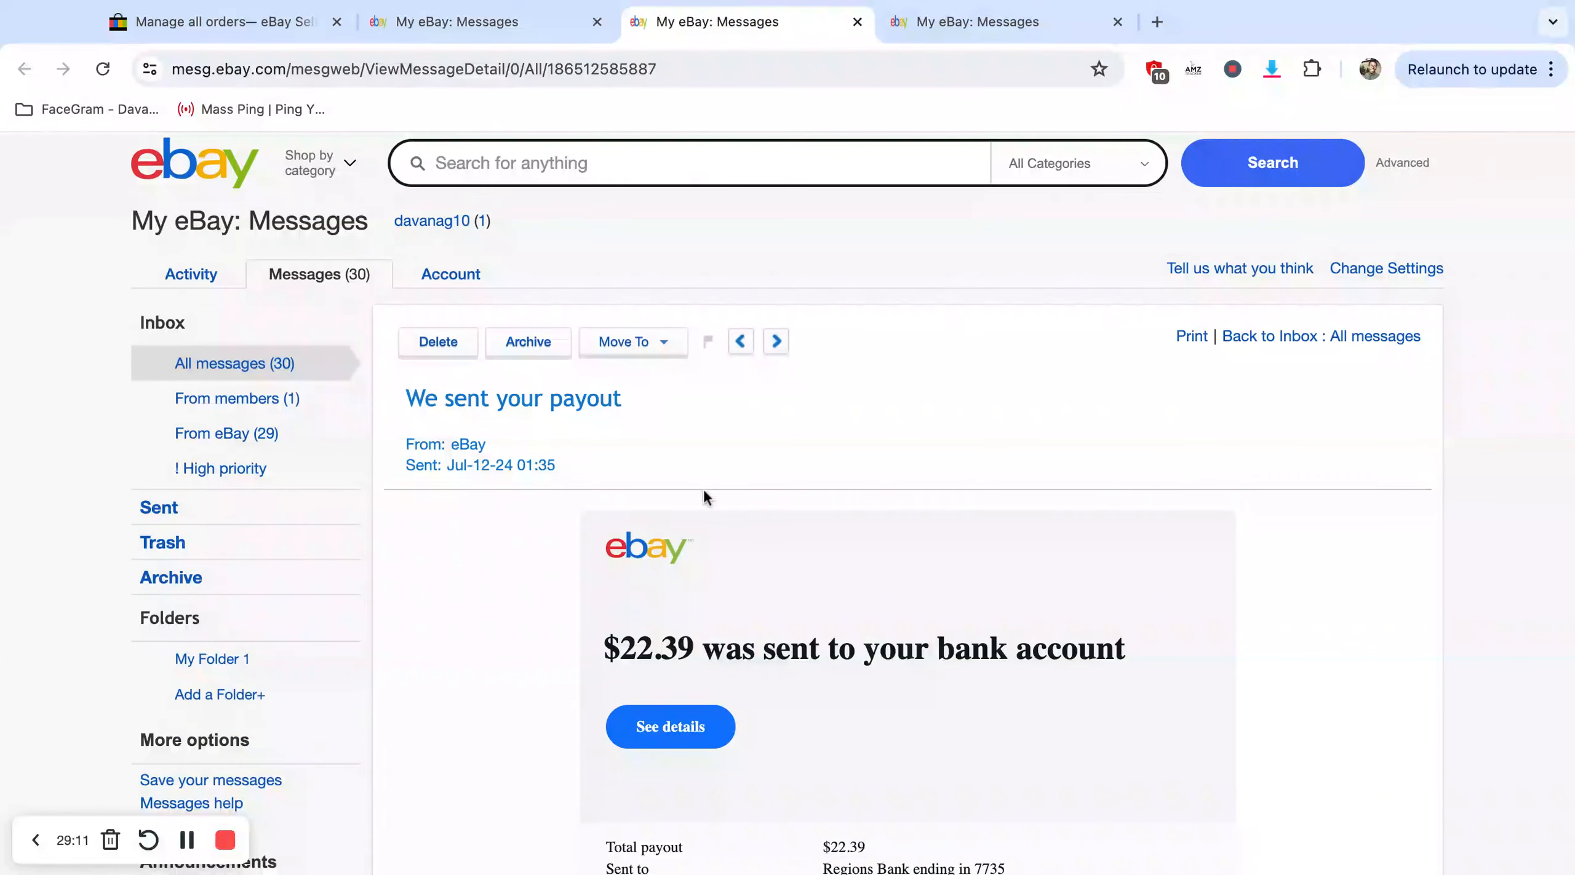
Highlight the $22.39 amount, then view the August payout message for $18.69.
double_click(653, 649)
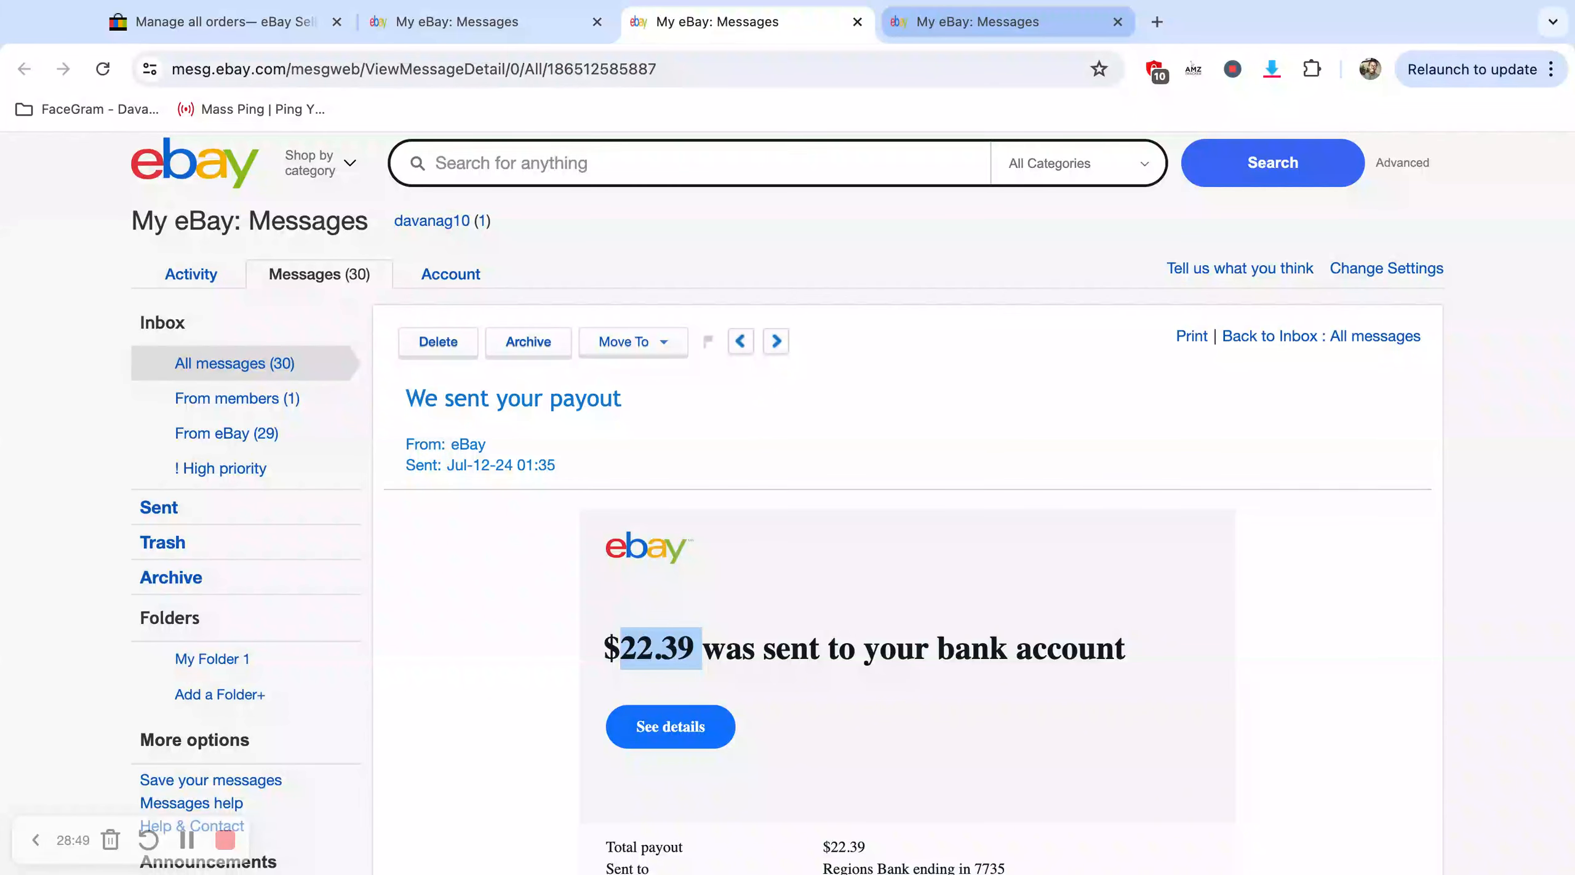
click(775, 343)
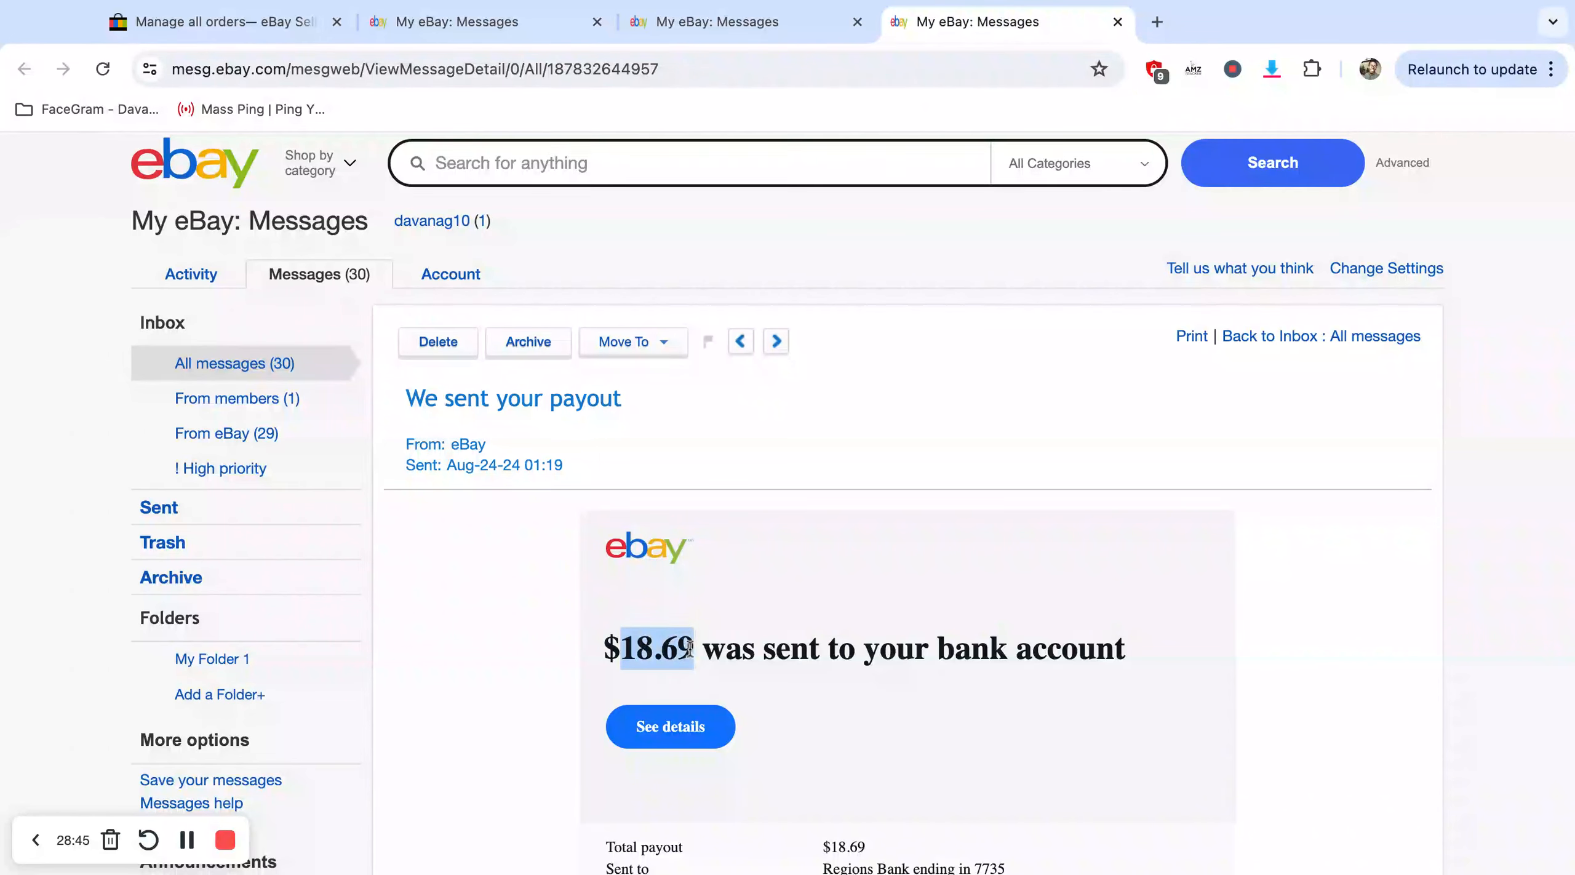
View the June $27.35 payout message, then return to the all-orders list totaling $336.07.
click(472, 23)
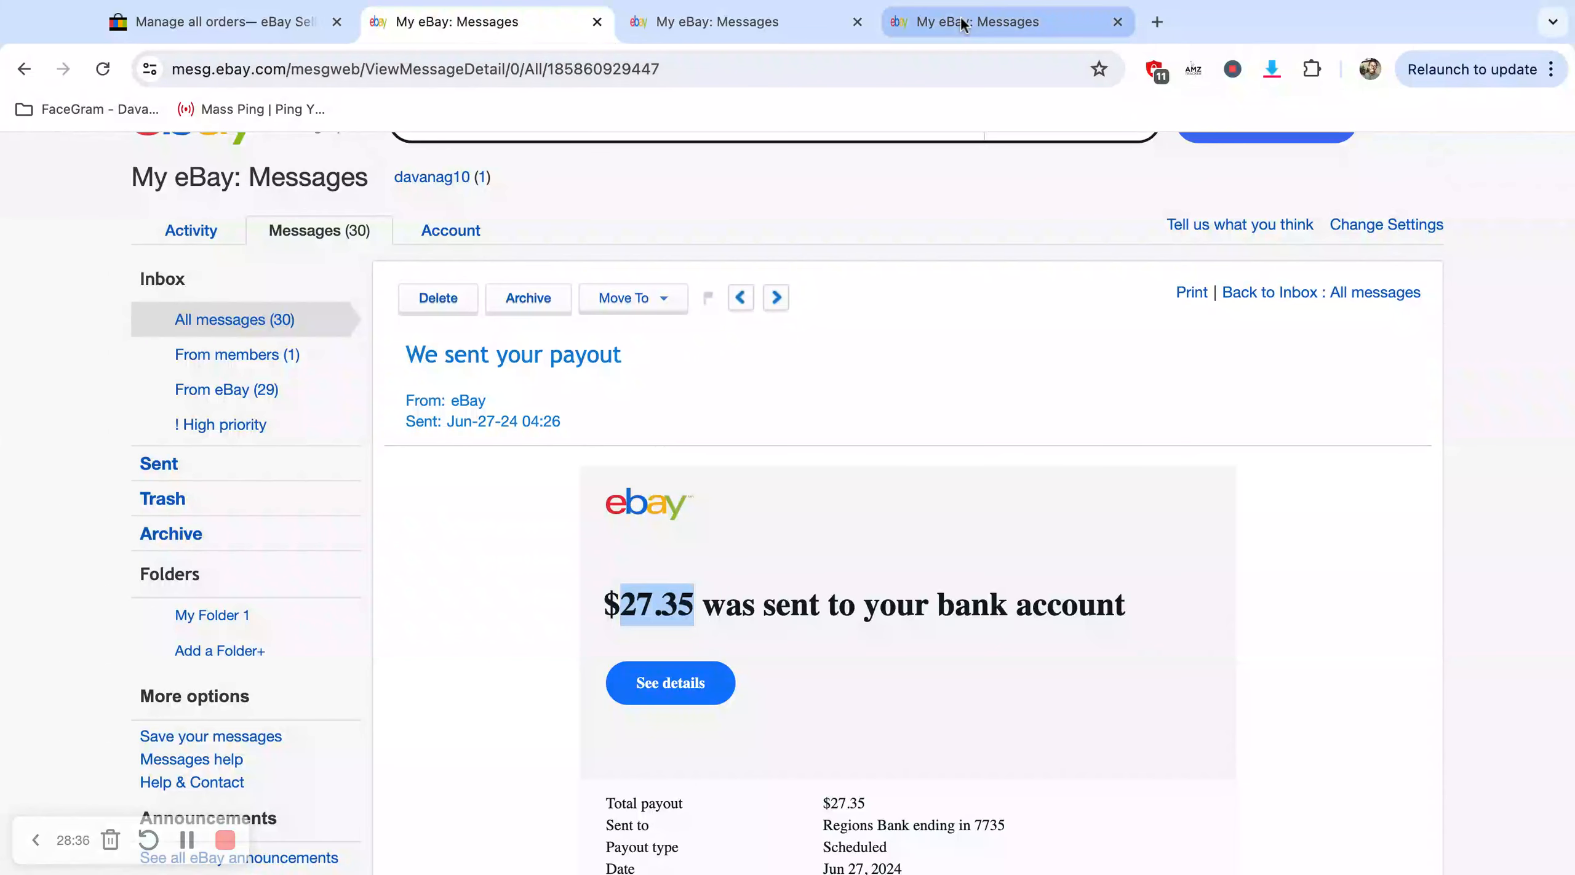
click(210, 21)
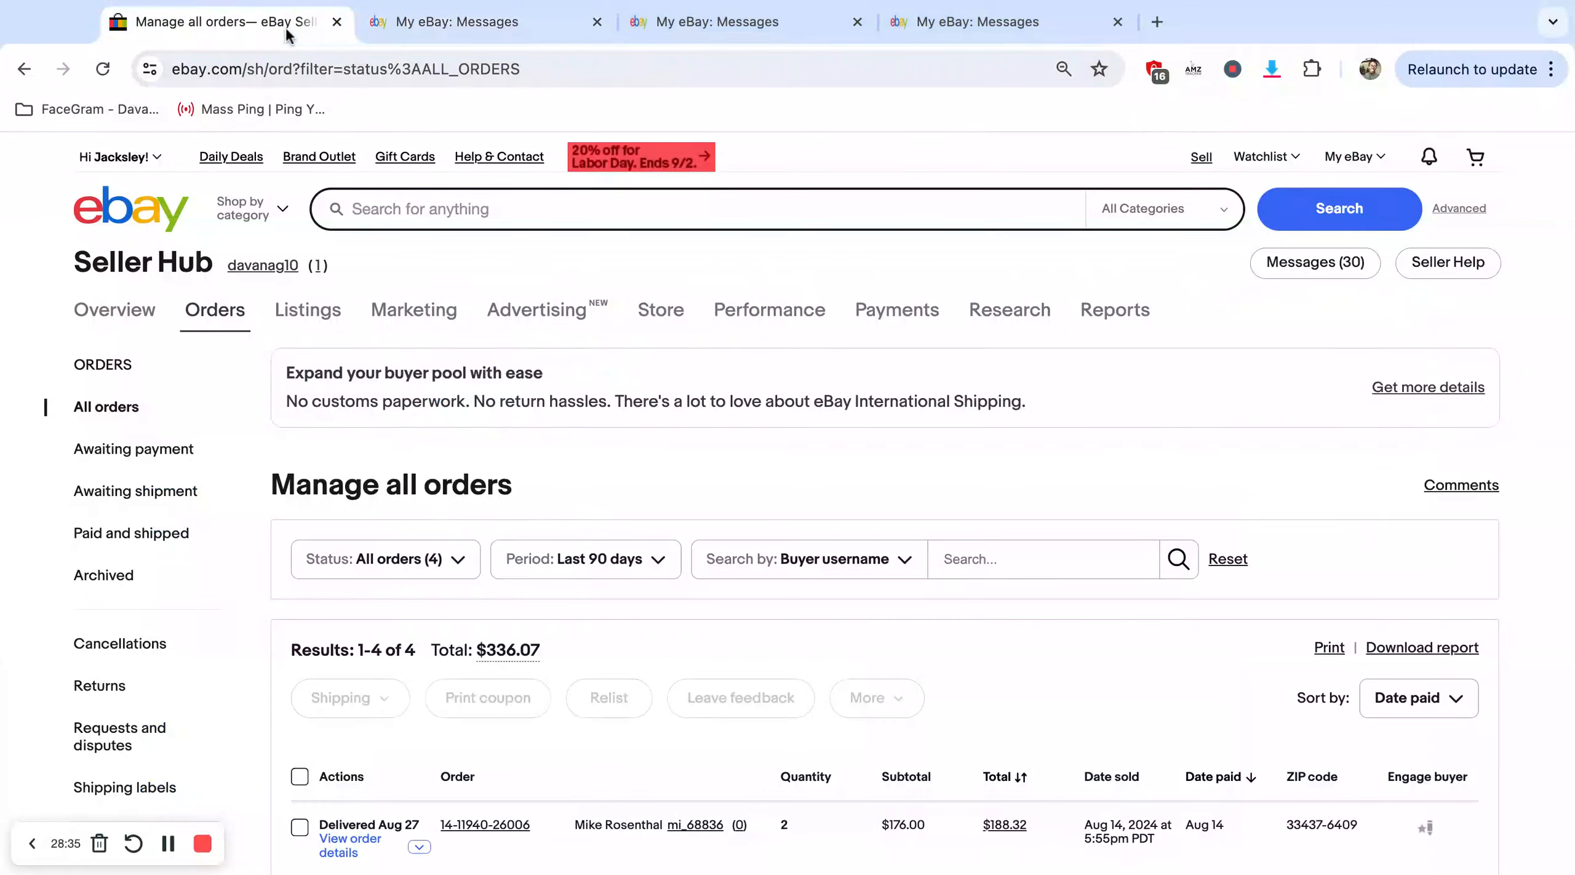